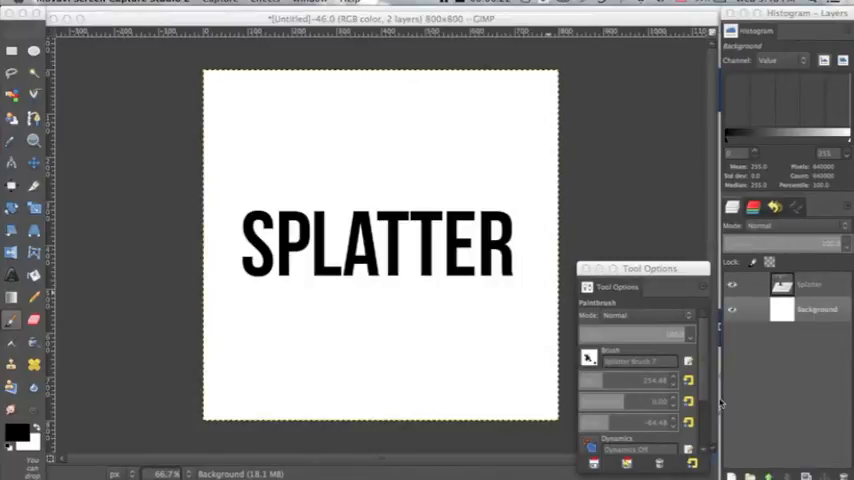
Step: Stamp black ink-splatter brush marks around the SPLATTER text on a new layer
click(505, 355)
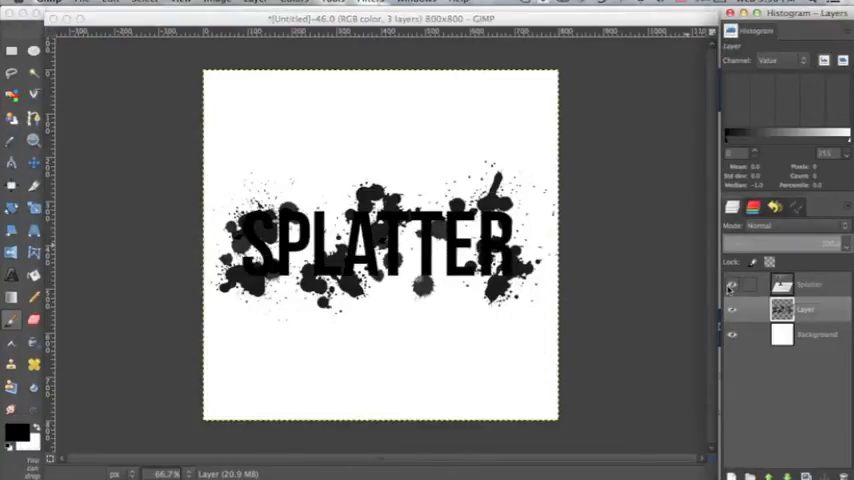
Step: Merge the SPLATTER text layer down into the splatter marks layer
click(805, 285)
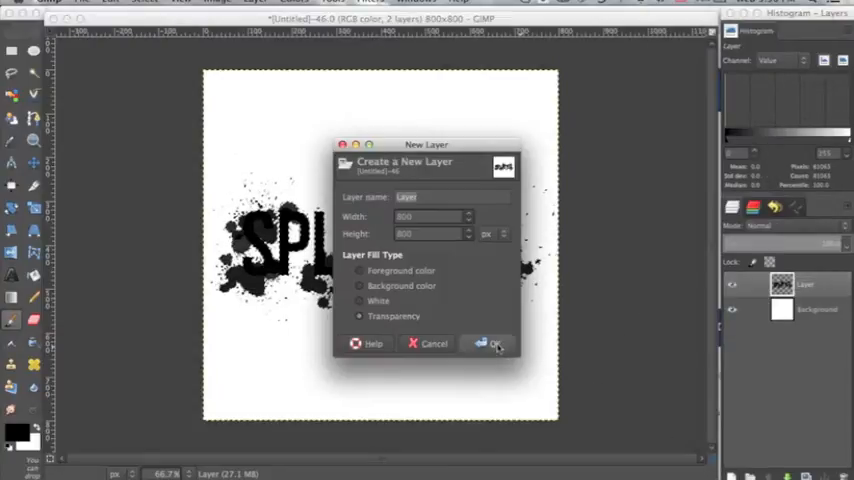
Step: Create the transparent layer and load the splatter artwork's outline as a selection
click(490, 343)
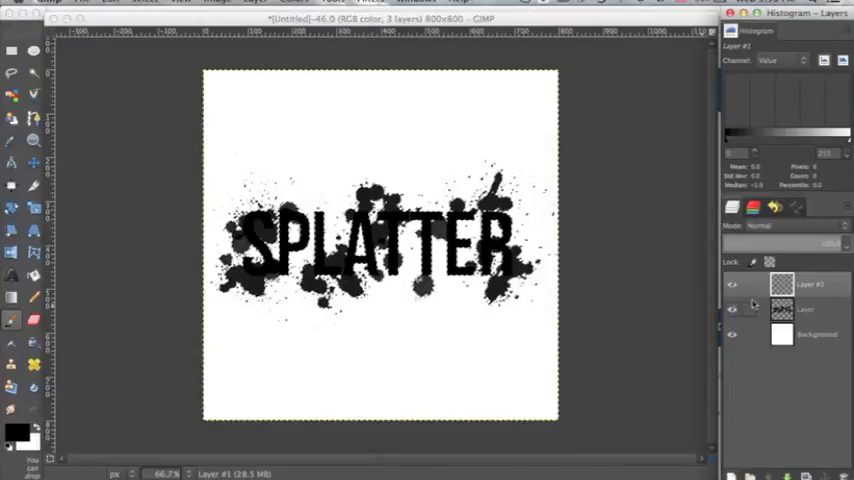
click(731, 285)
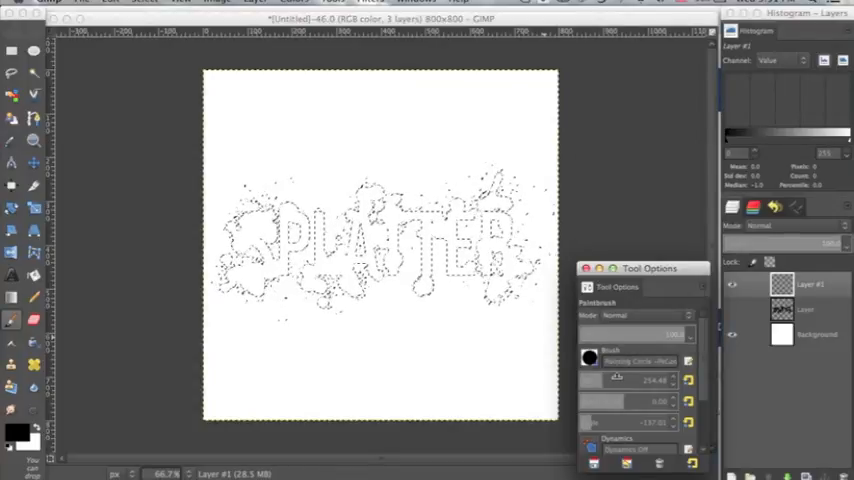
Step: Paint solid black over the whole selection on Layer #1 with a large round brush
click(400, 245)
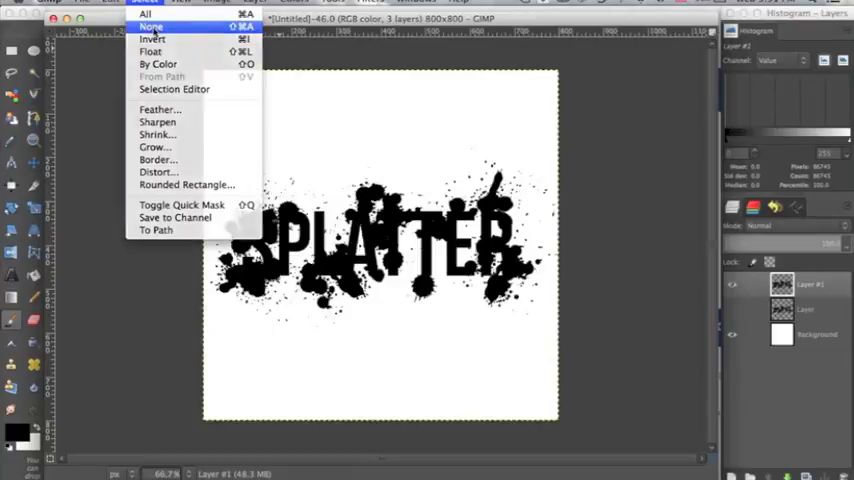
Step: Clear the selection and drag Layer #1 about 50 pixels downward
click(150, 26)
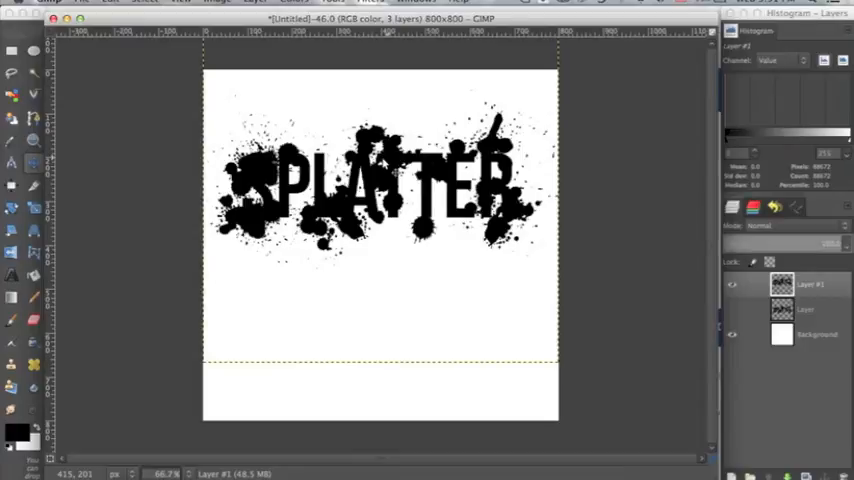
drag(380, 180, 380, 230)
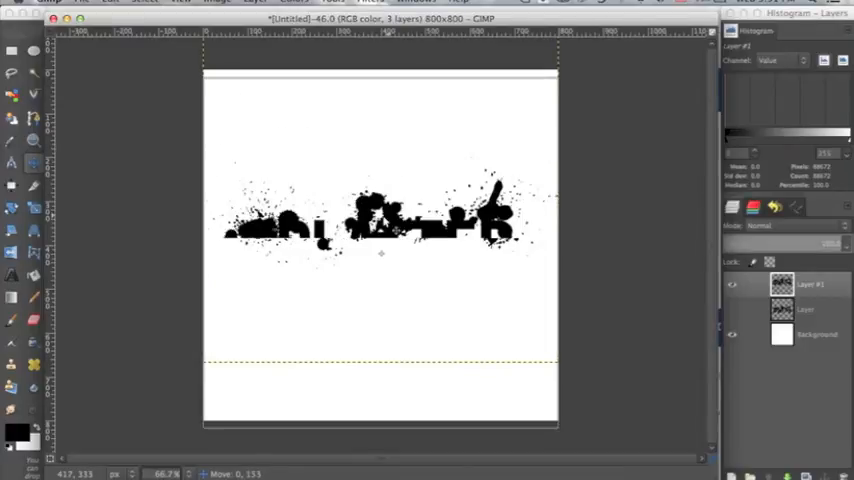